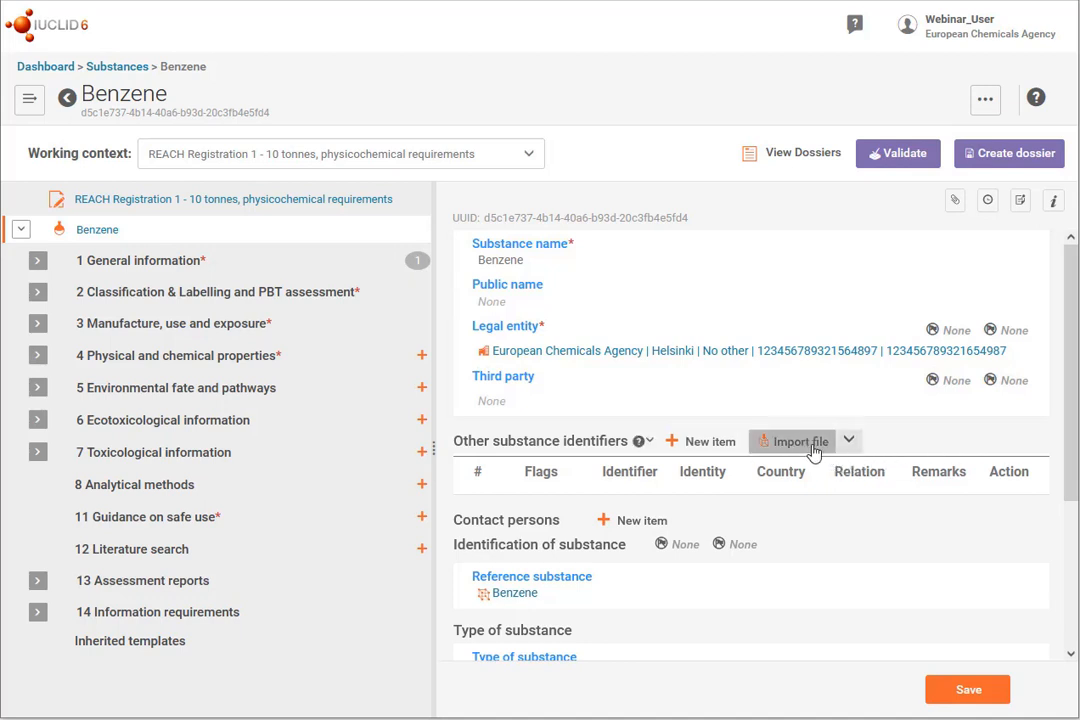
mouse_move(812, 452)
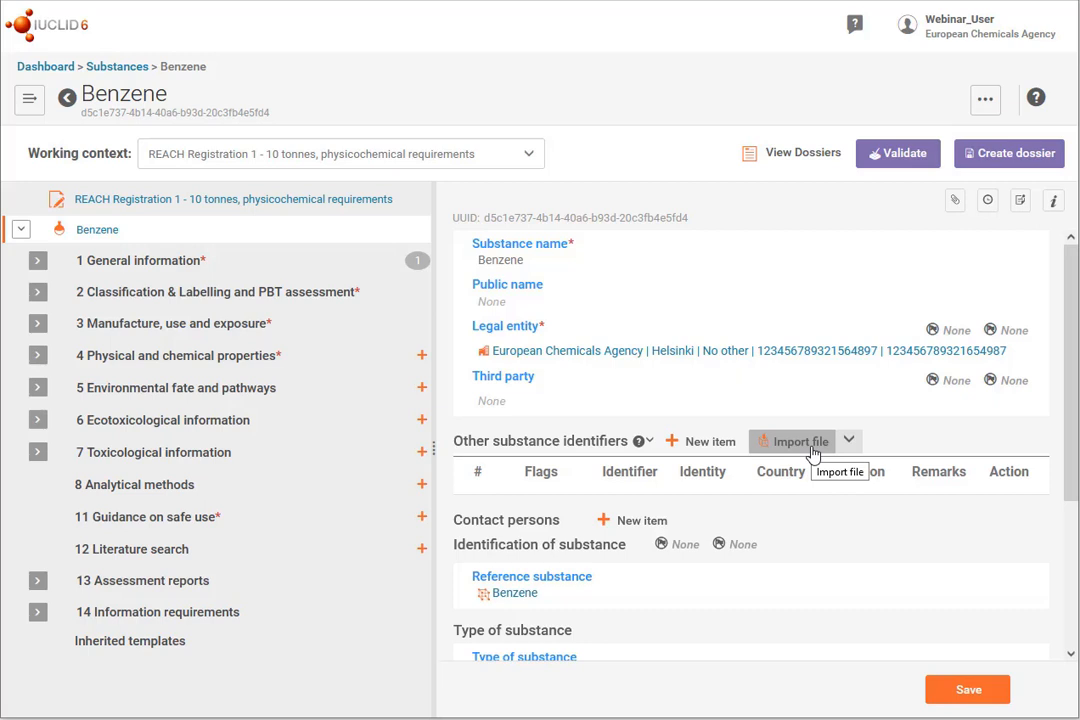
mouse_move(820, 524)
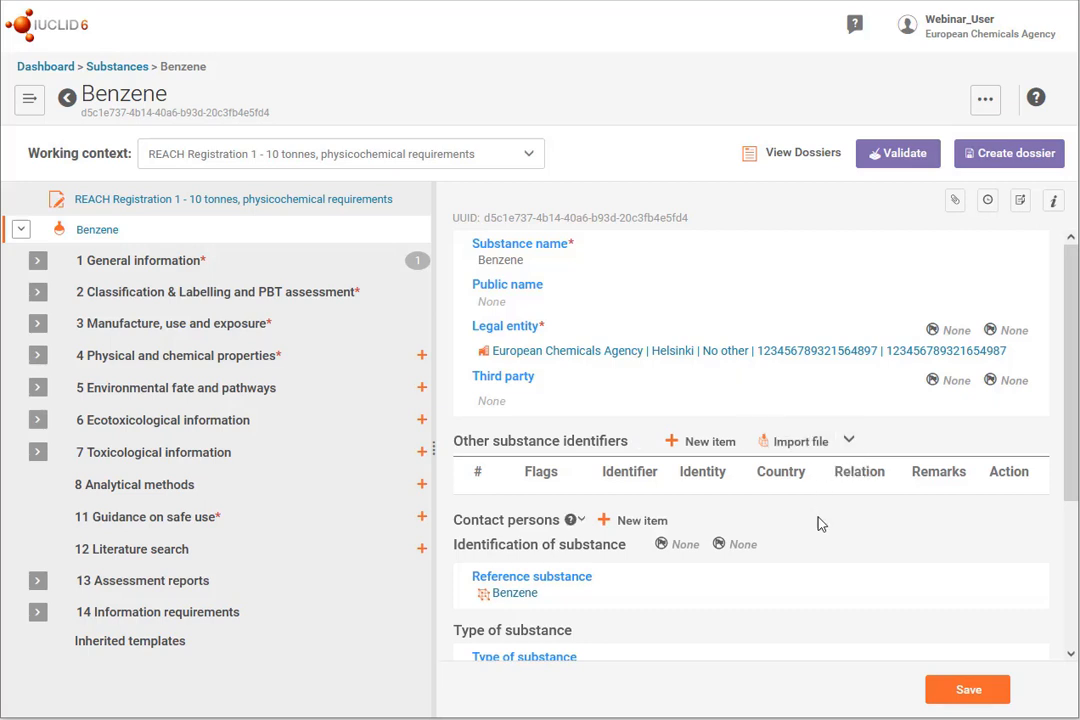
mouse_move(848, 442)
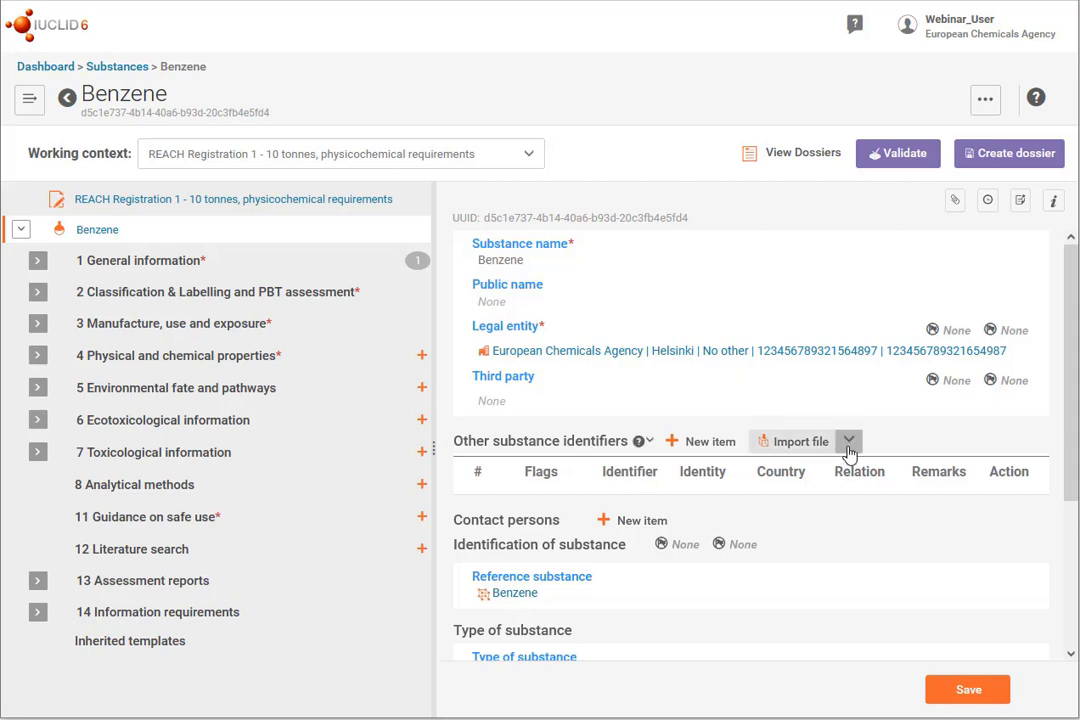
Reveal the extra import options for the Other substance identifiers table.
click(848, 442)
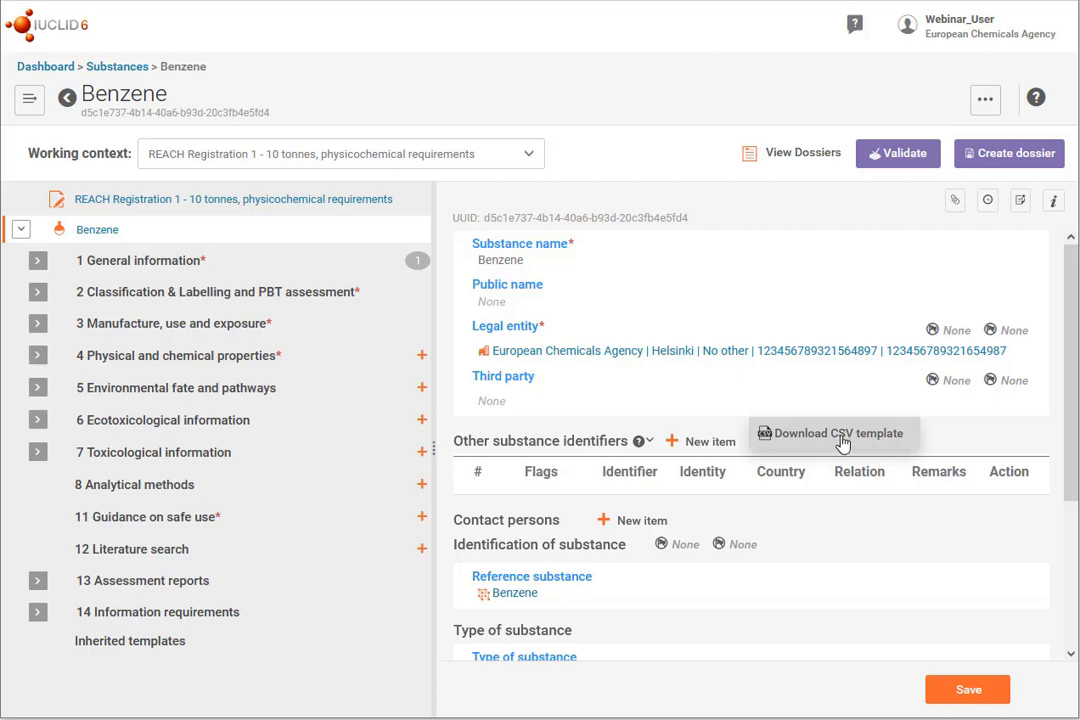
Download the Other substance identifiers CSV template and open it with Notepad from Firefox.
click(838, 432)
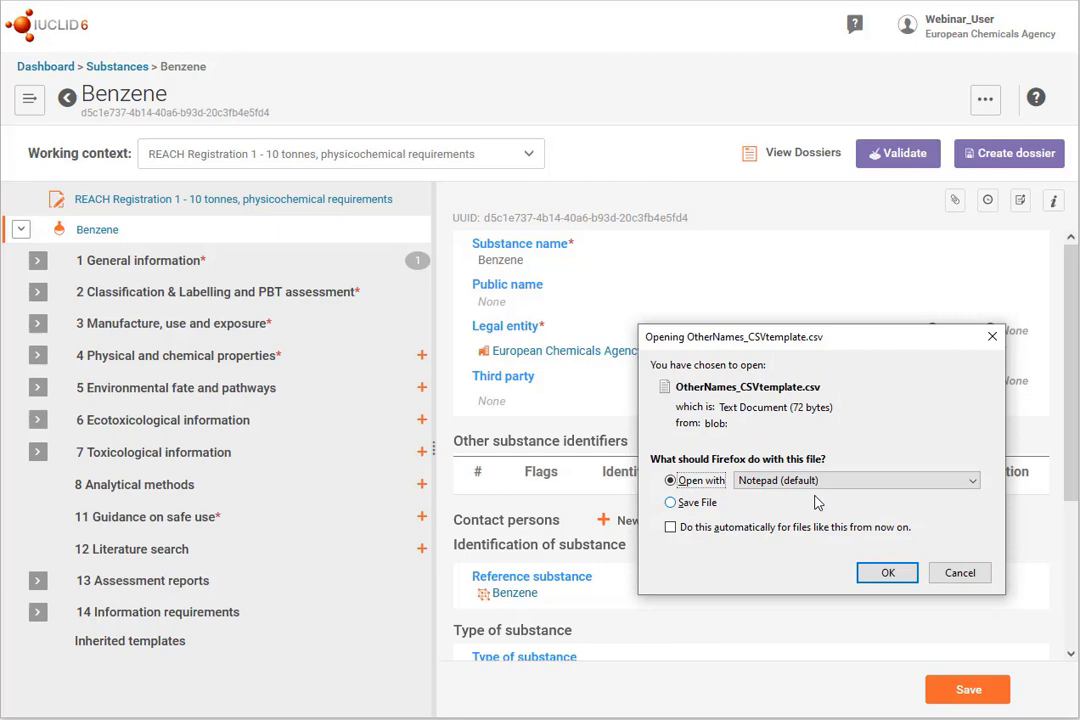
mouse_move(824, 504)
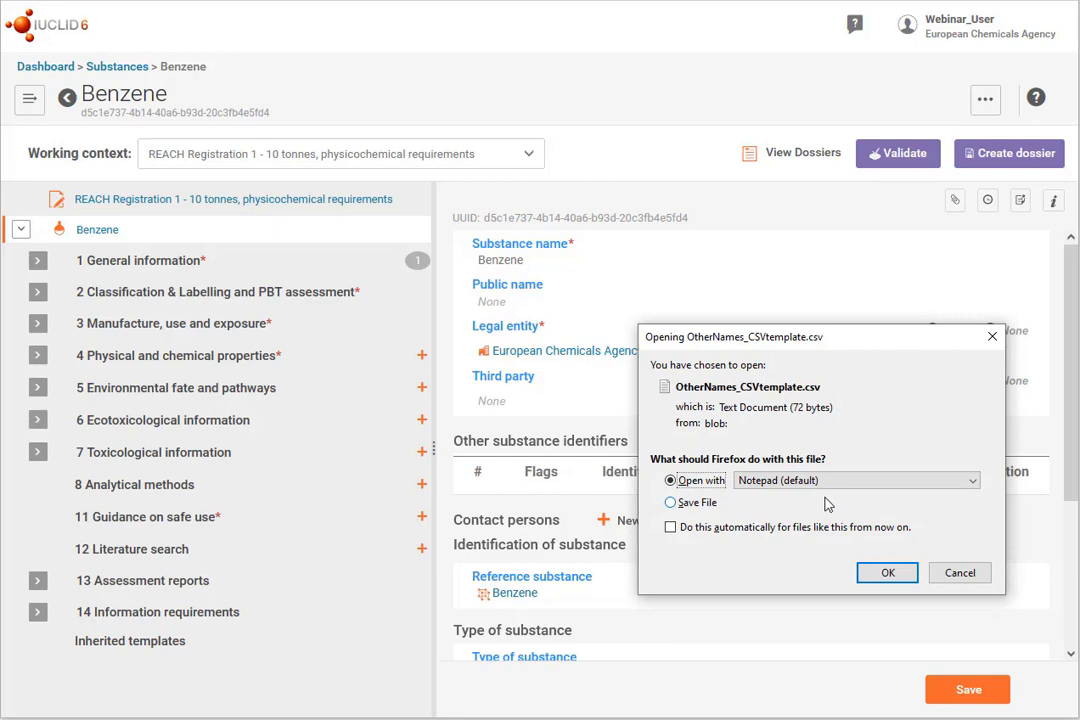
mouse_move(886, 572)
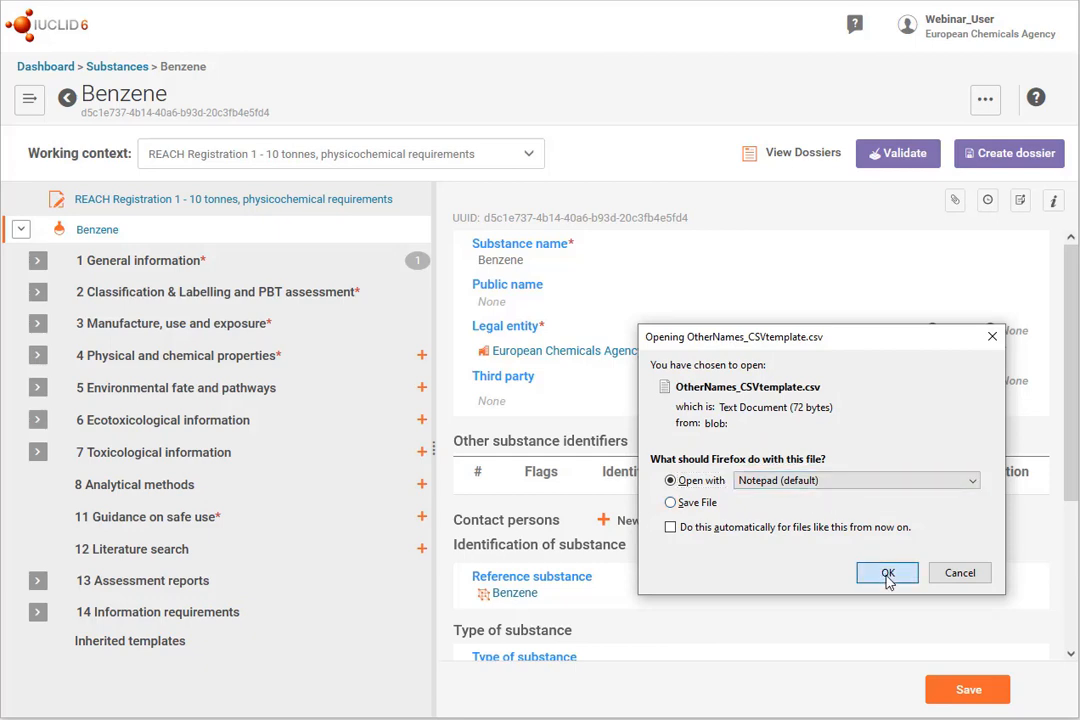
click(886, 572)
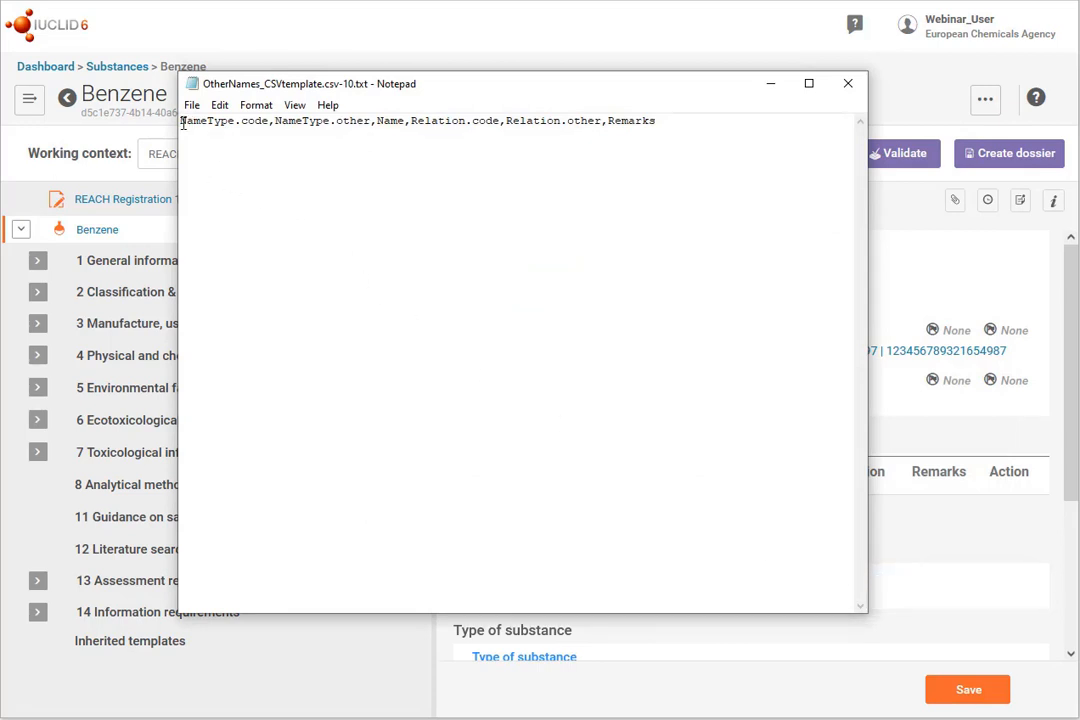
drag(182, 120, 430, 120)
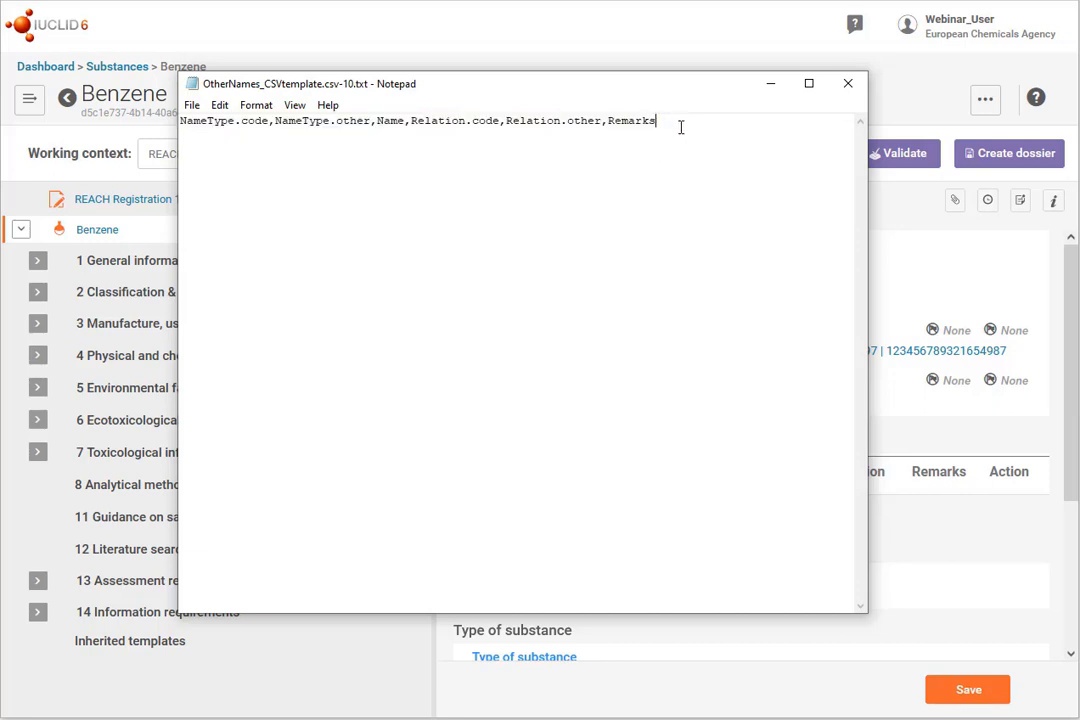
double_click(256, 120)
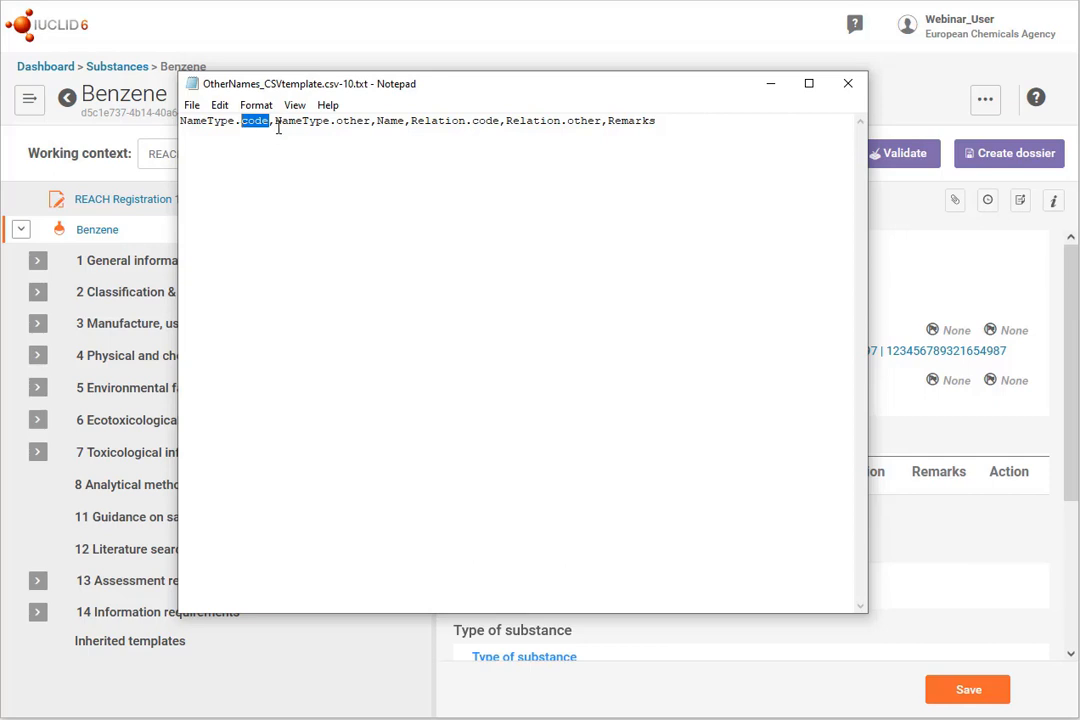
click(278, 130)
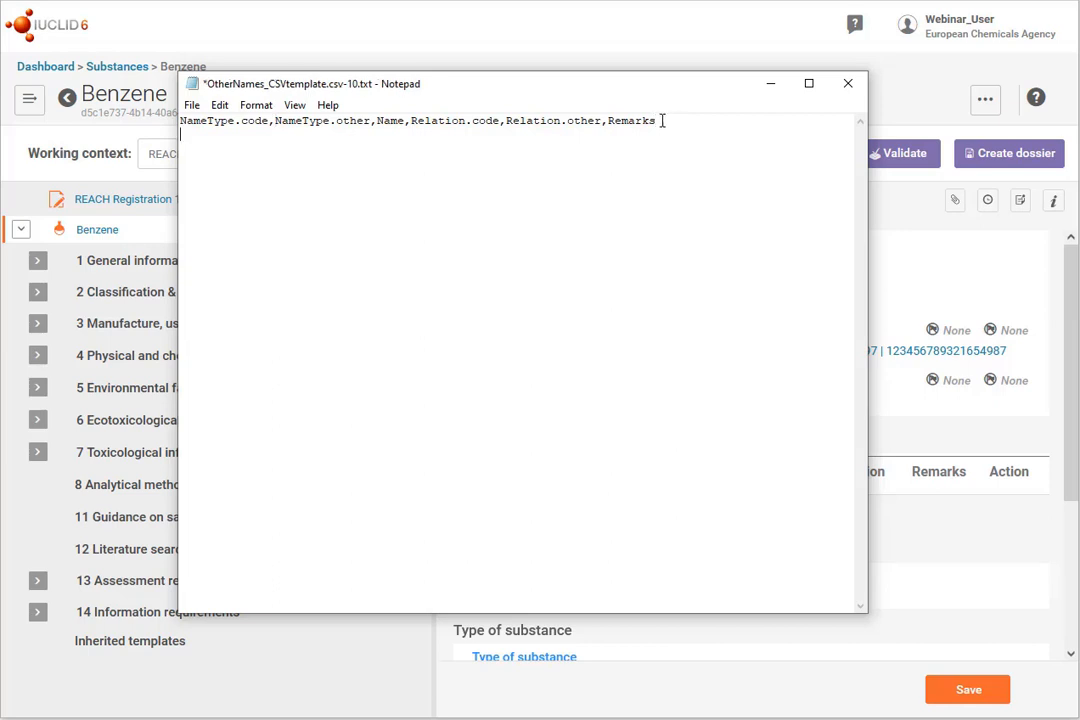
Add the data rows 108038,,"Cyclohexa-1,3,5-triene",60856,,remark 1 and its remark 2 counterpart under the header.
text(108038,,"Cyclohexa-1,3,5-triene",60856,,remark 1)
text(108038,,"1,3,5-Cyclohexatriene",60856,,remark 2)
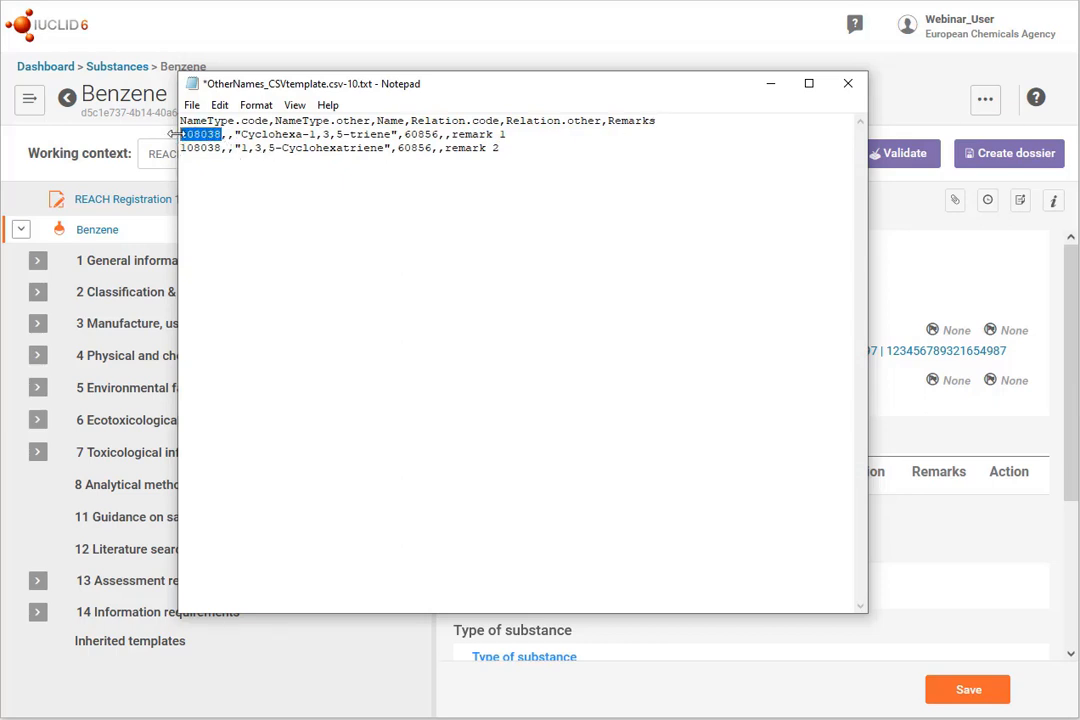
click(200, 148)
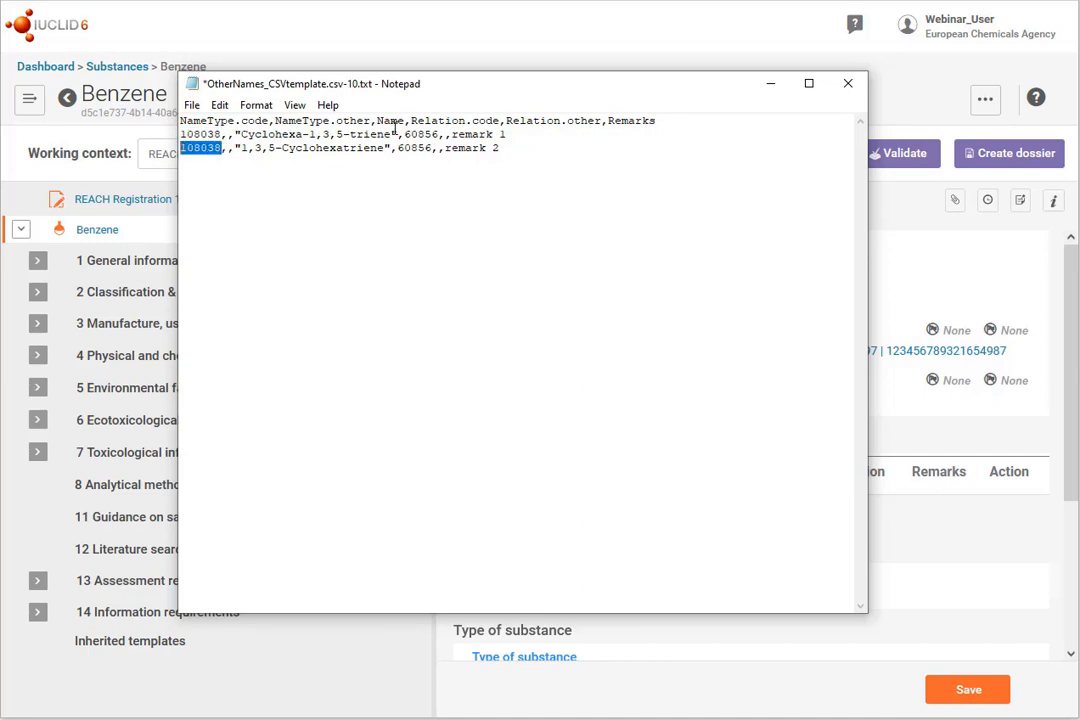
double_click(420, 134)
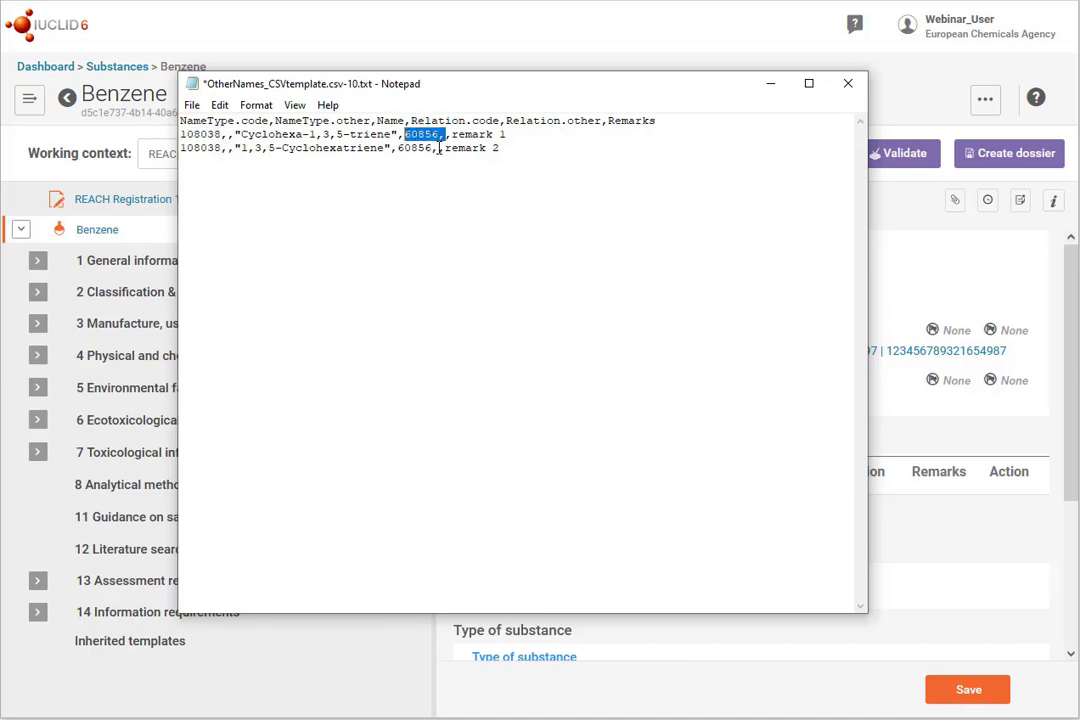
double_click(412, 148)
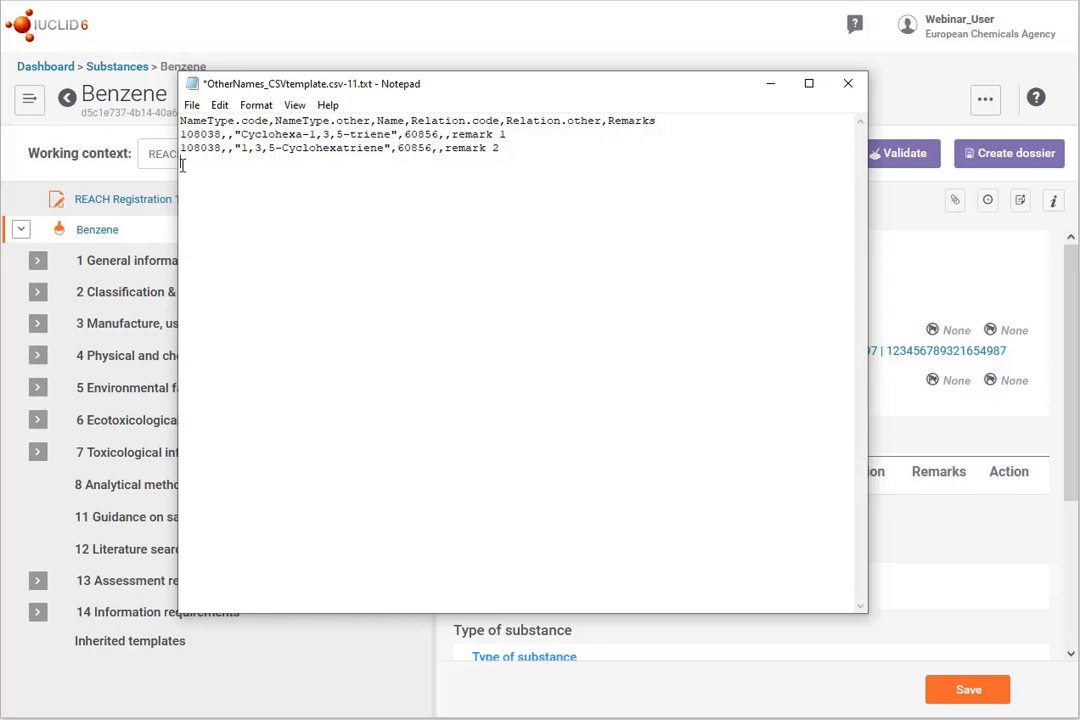
click(192, 104)
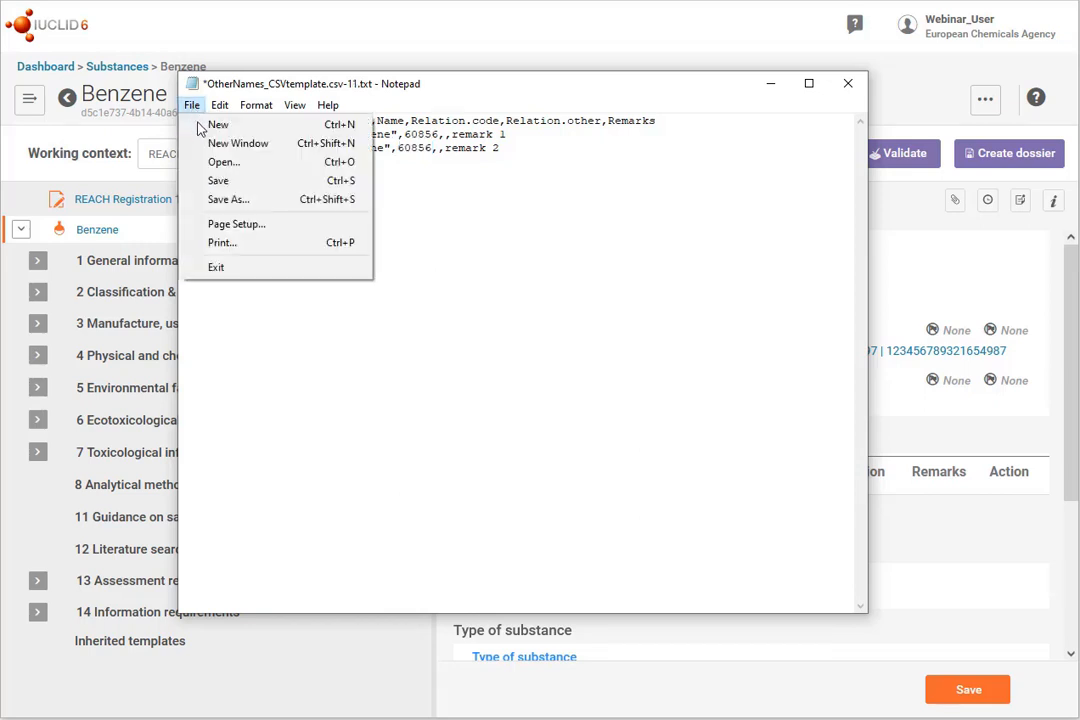
Save the template under a .csv extension via Save As and bring the IUCLID Benzene record back in front.
click(228, 200)
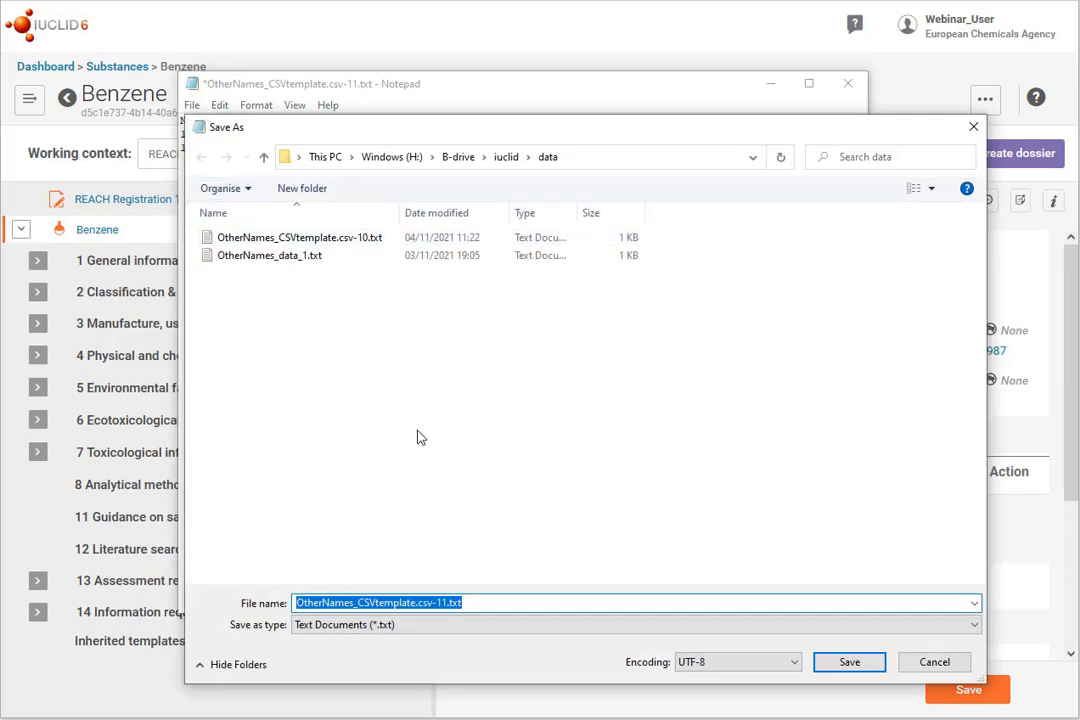
click(478, 602)
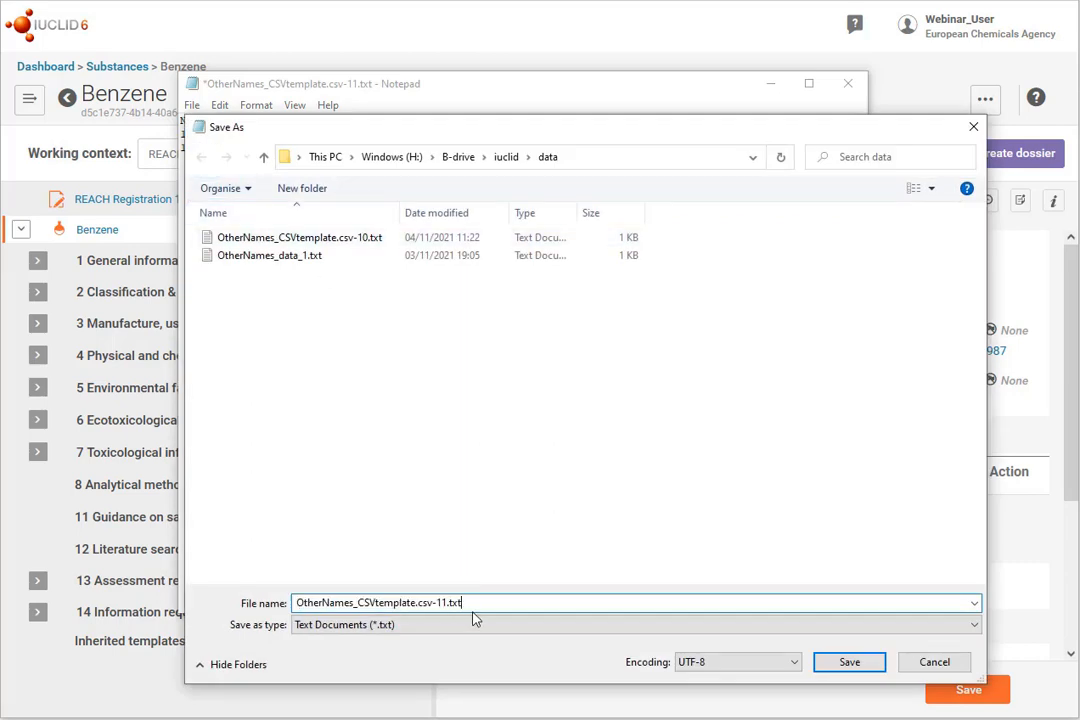
text(c)
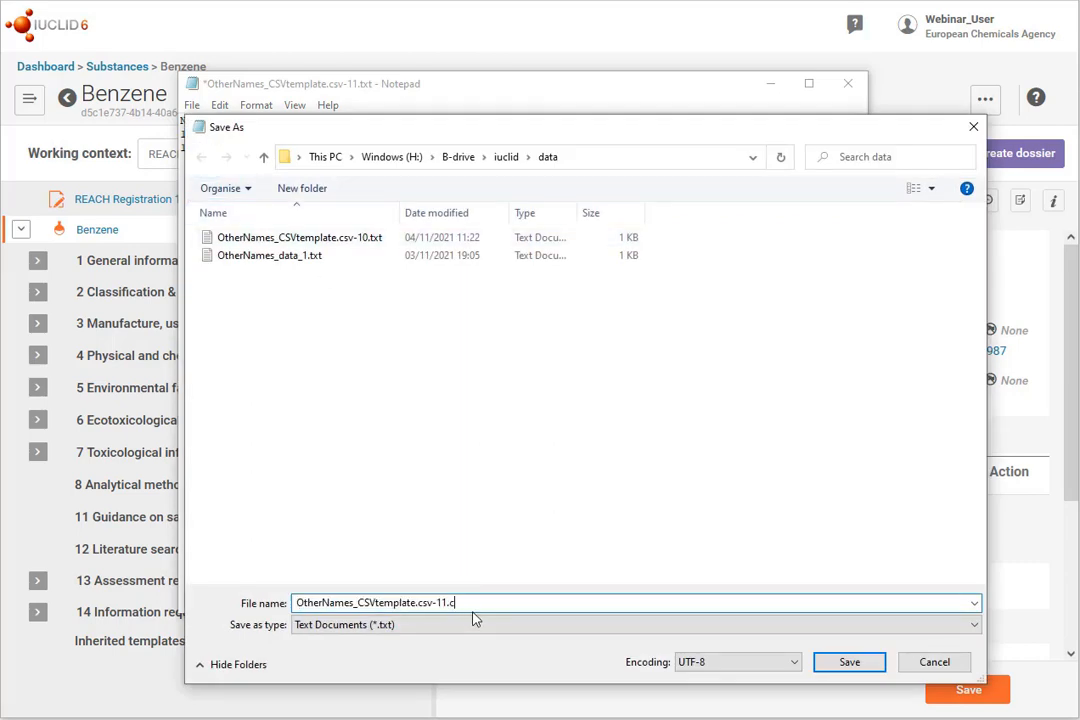
text(sv)
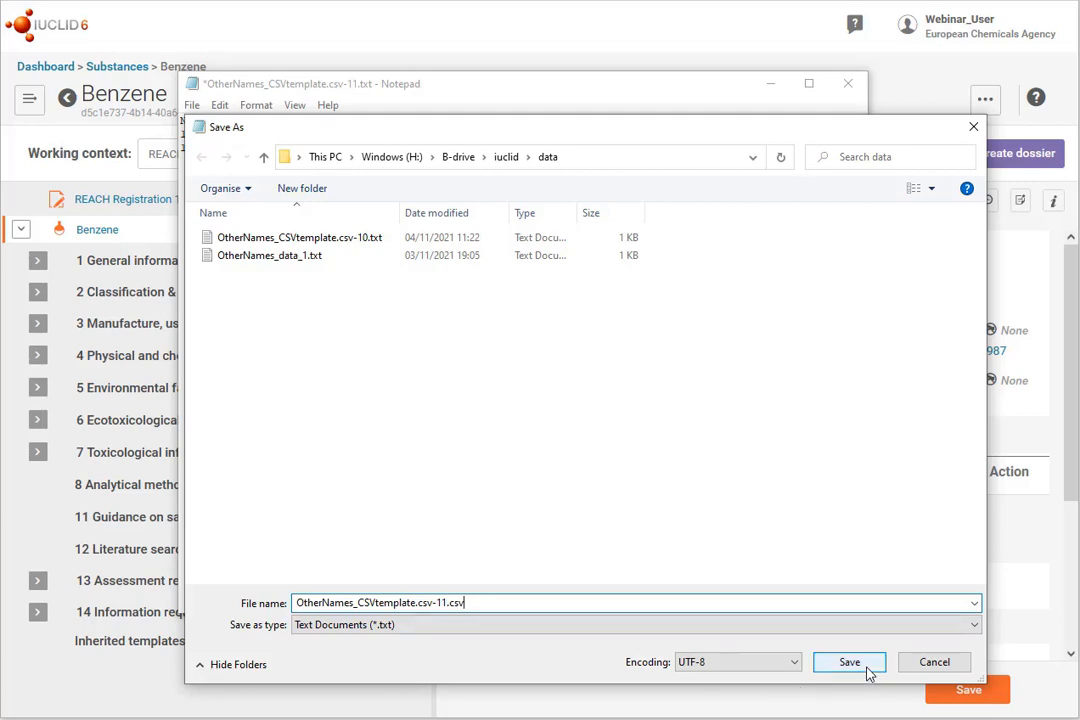
click(848, 662)
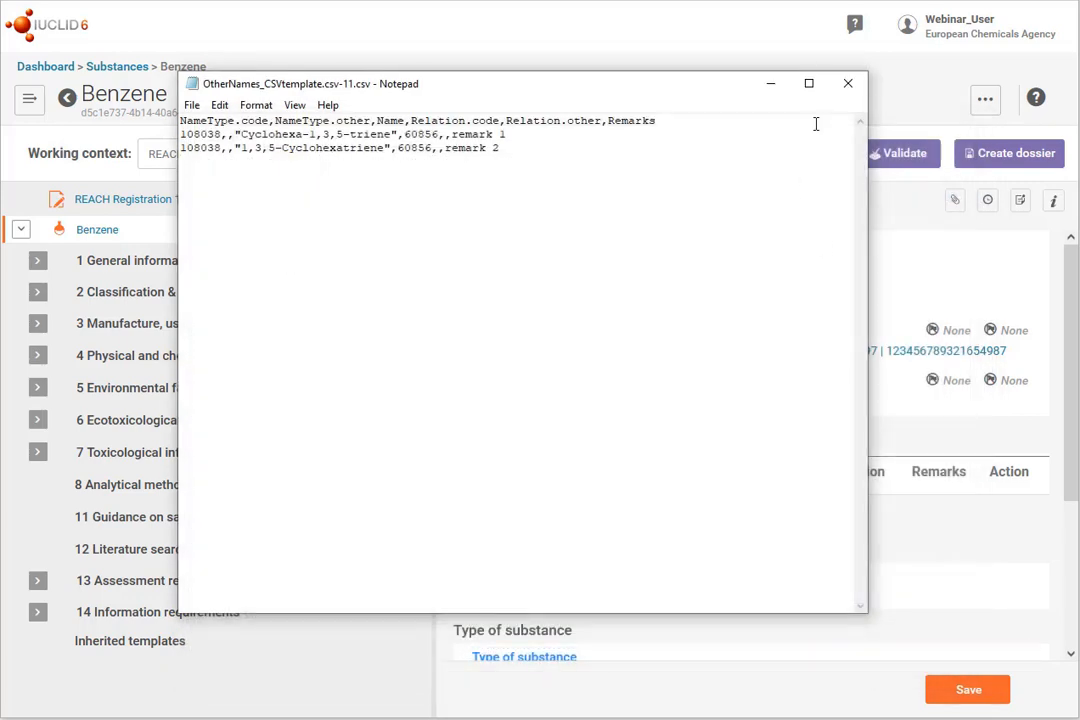
click(848, 84)
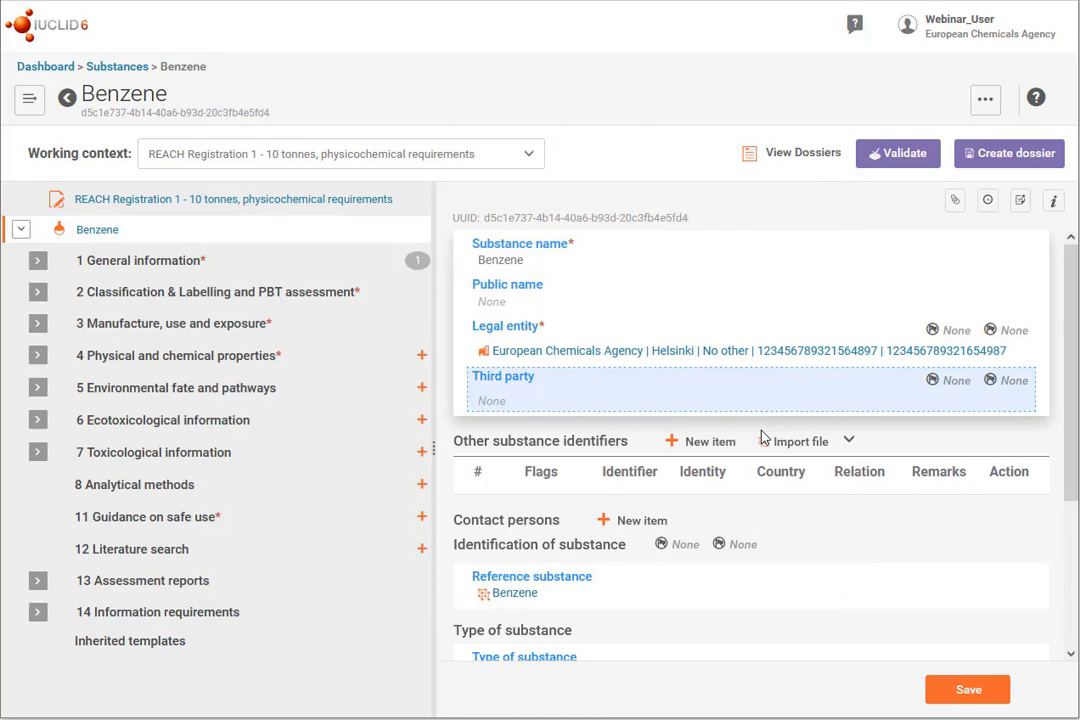
mouse_move(796, 442)
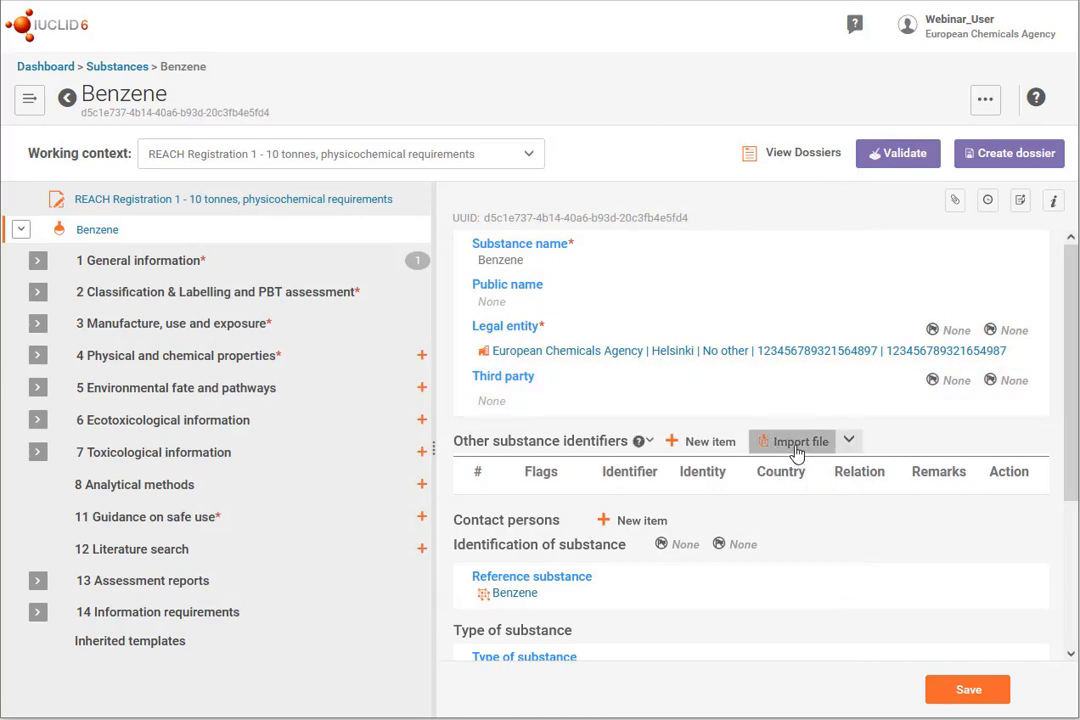
Import OtherNames_CSVtemplate.csv-11.csv so the table holds the two Cyclohexatriene rows.
click(792, 442)
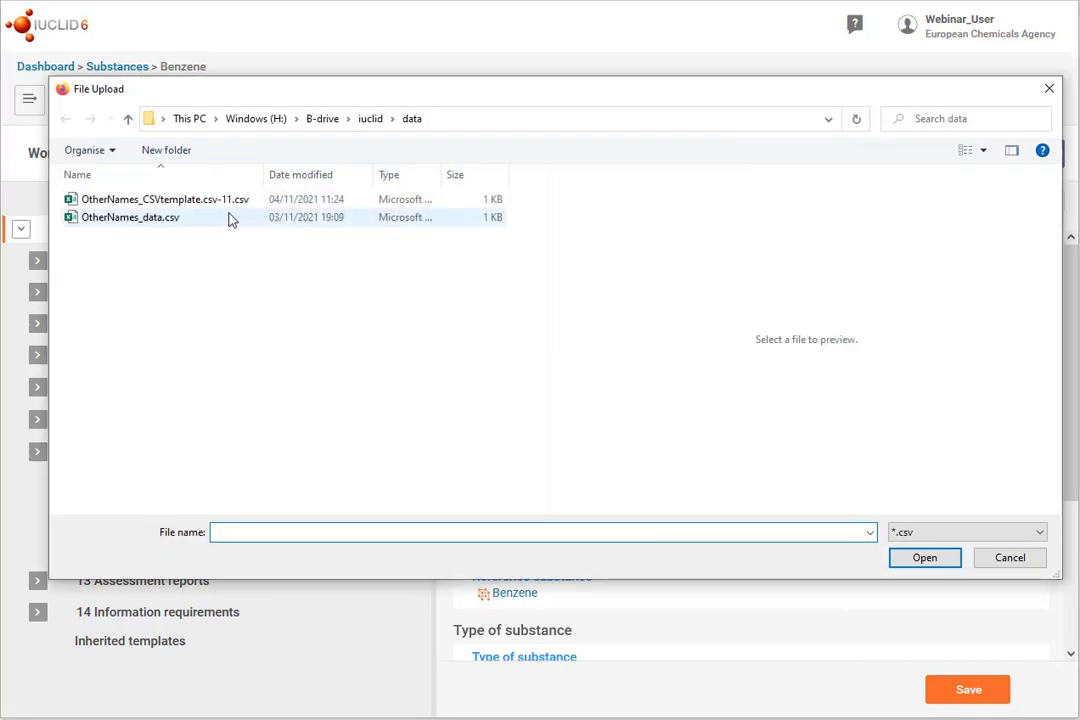
click(924, 556)
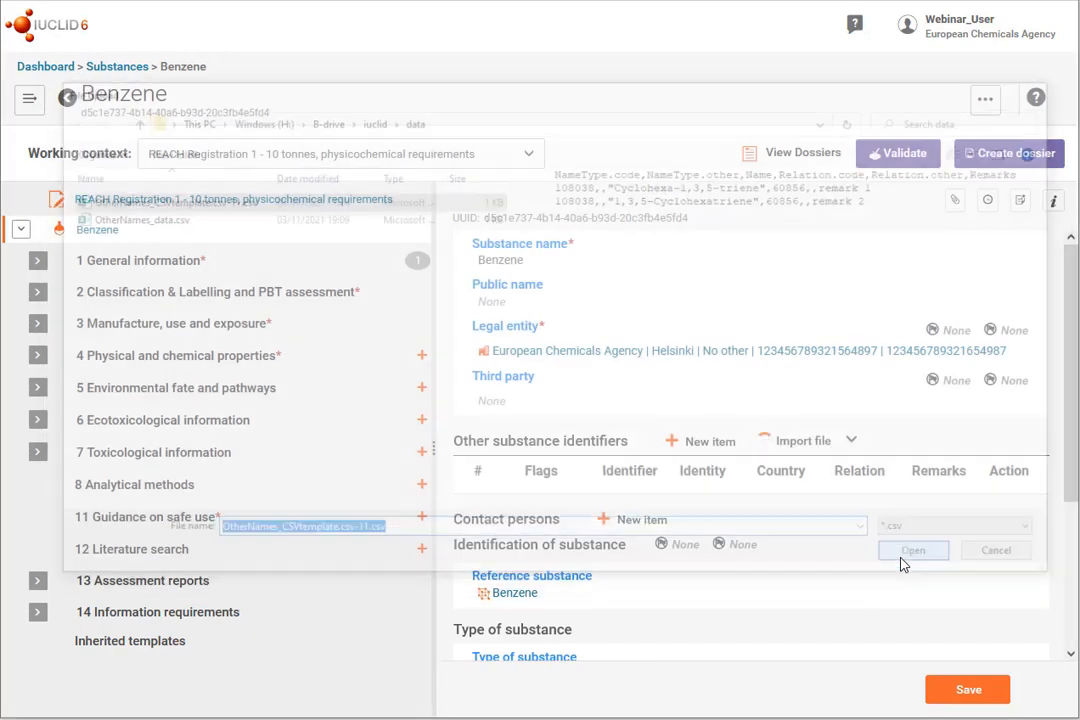
click(912, 550)
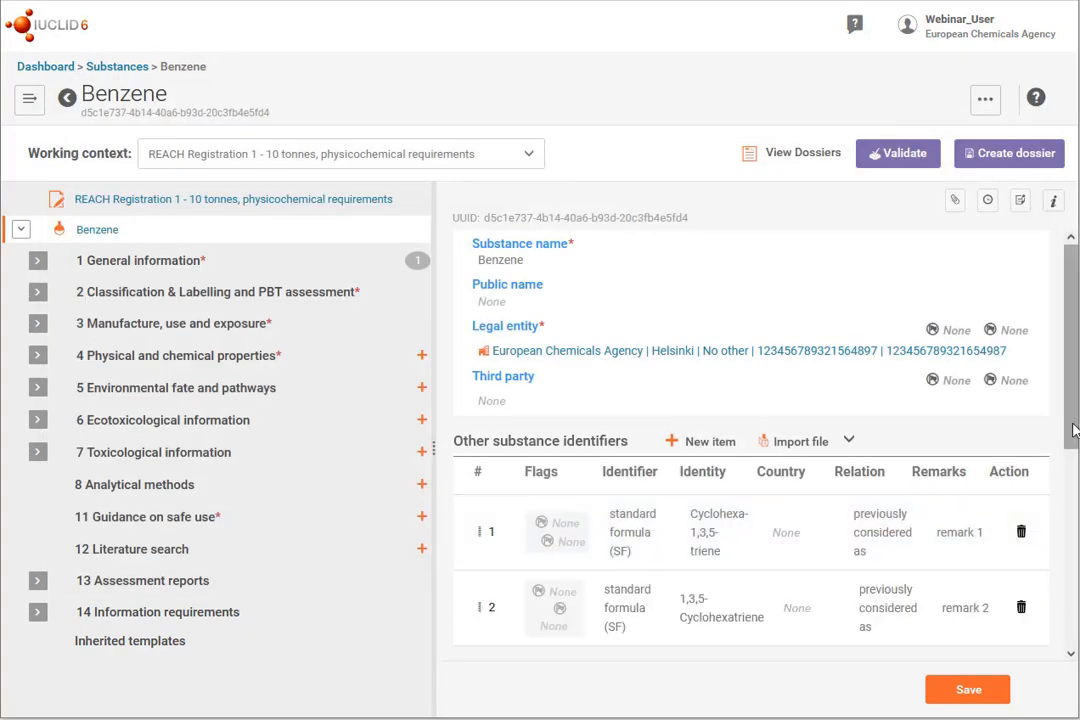
Scroll through the identifiers table to check both imported rows with their remarks.
scroll(down, 3)
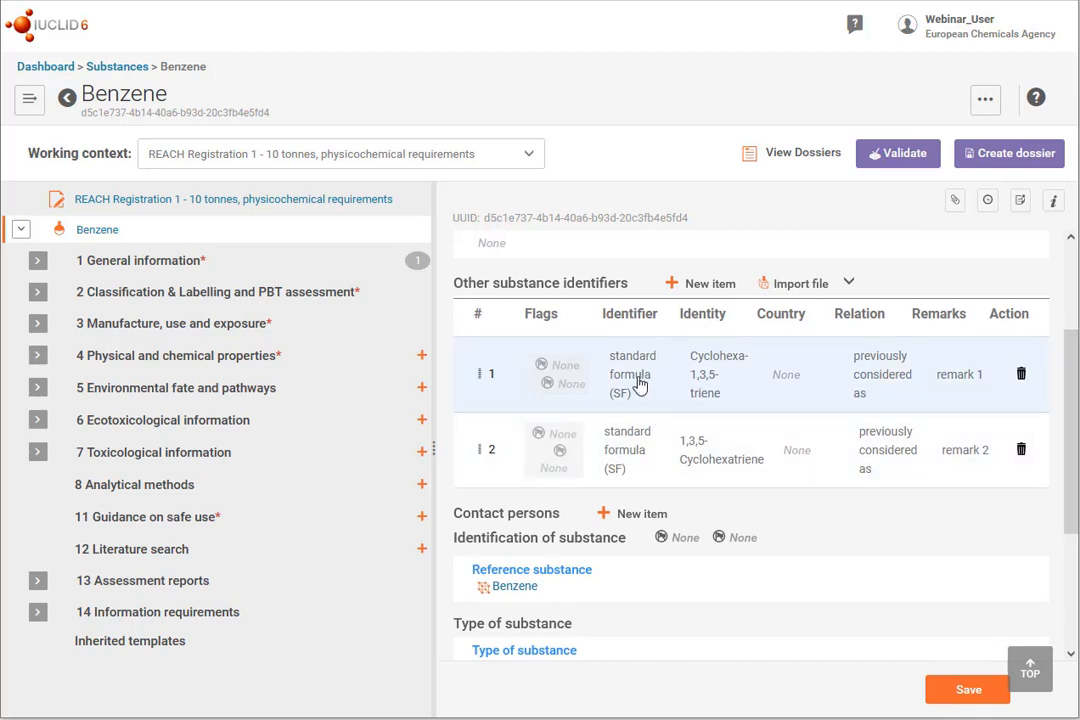
mouse_move(882, 384)
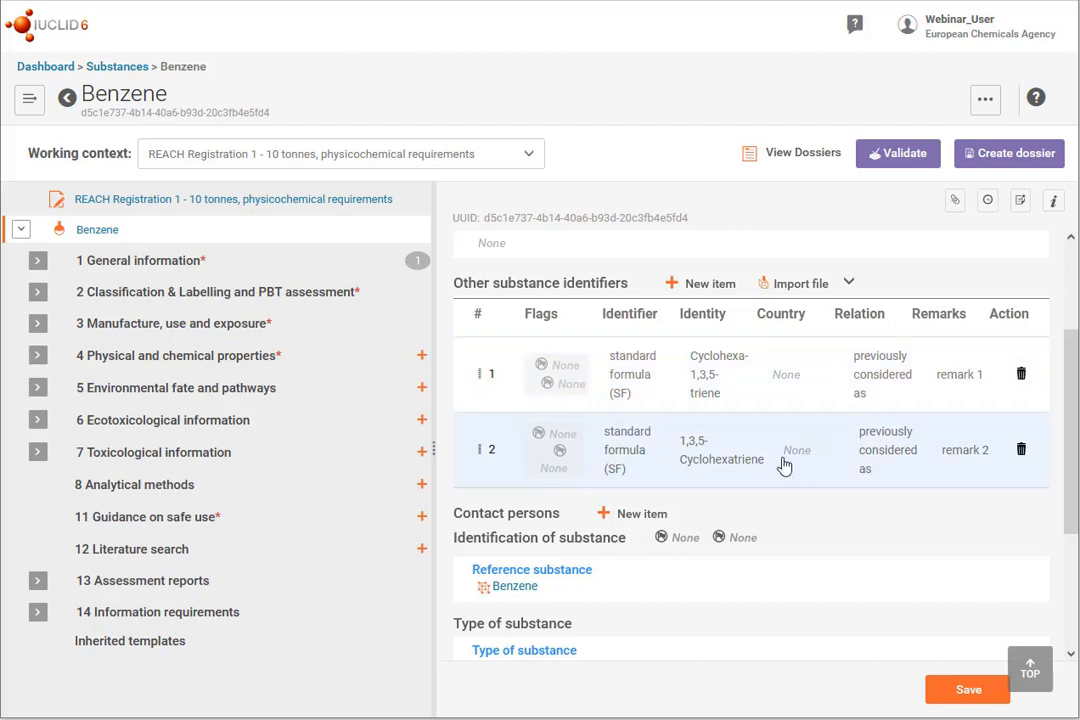
mouse_move(968, 480)
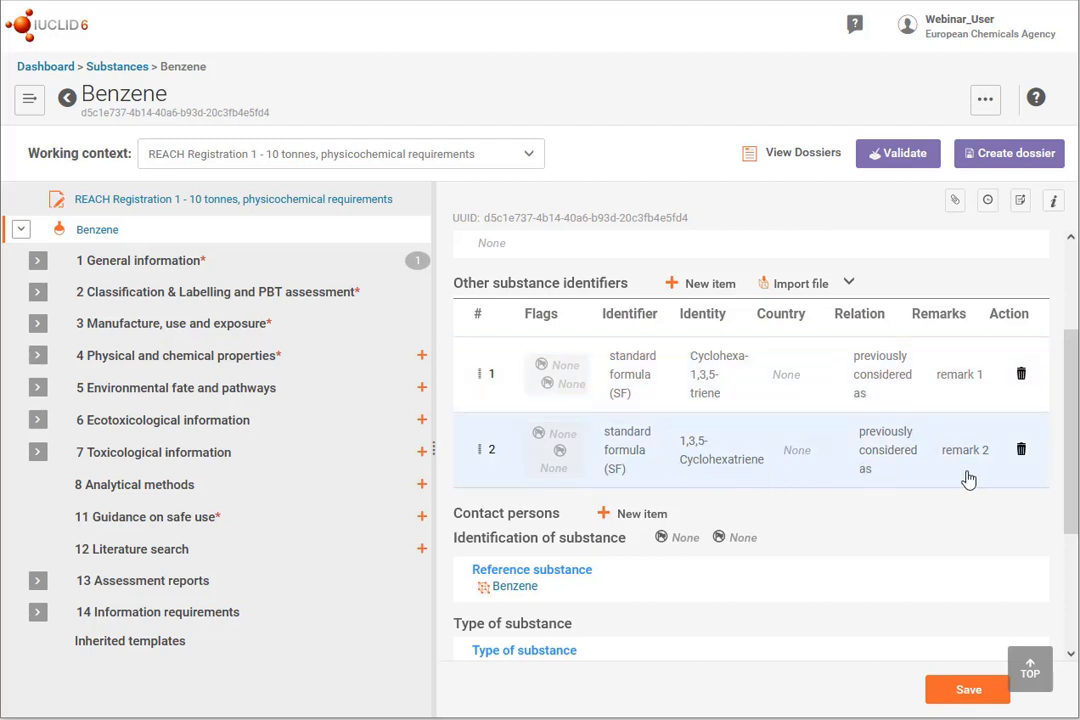
scroll(up, 3)
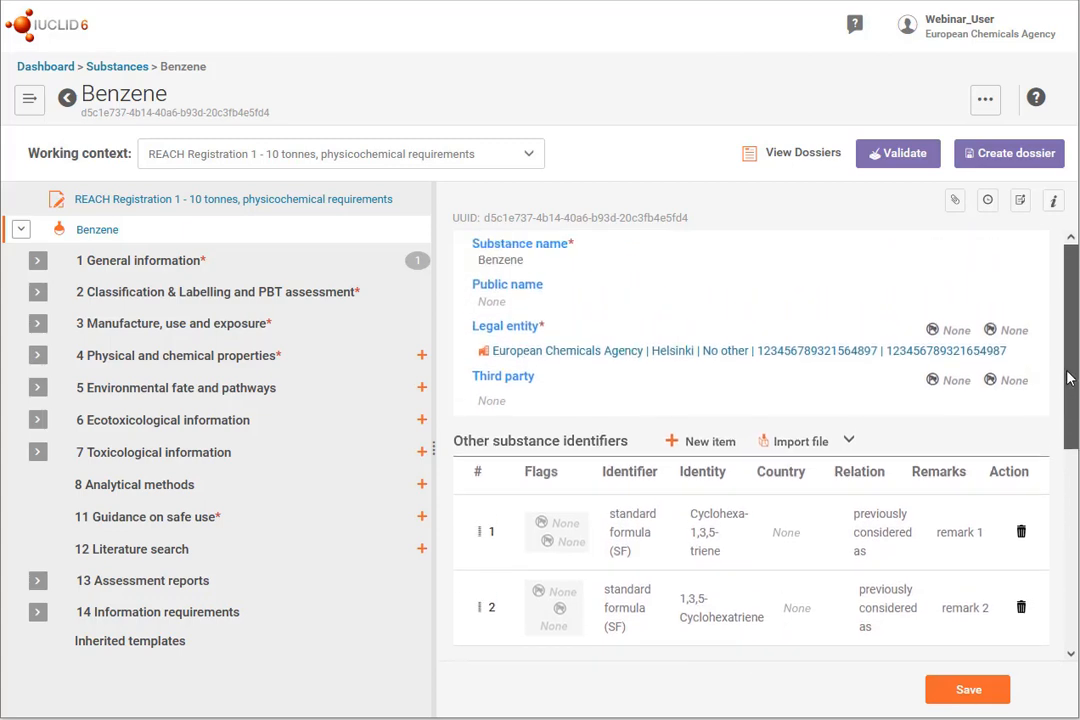
mouse_move(996, 690)
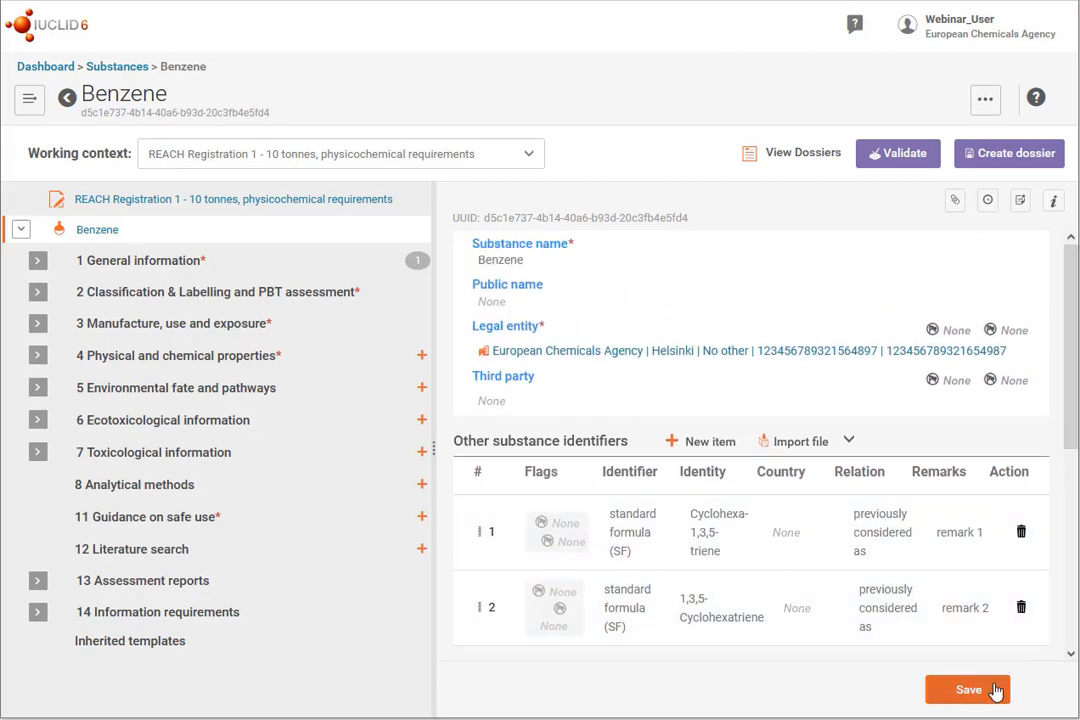